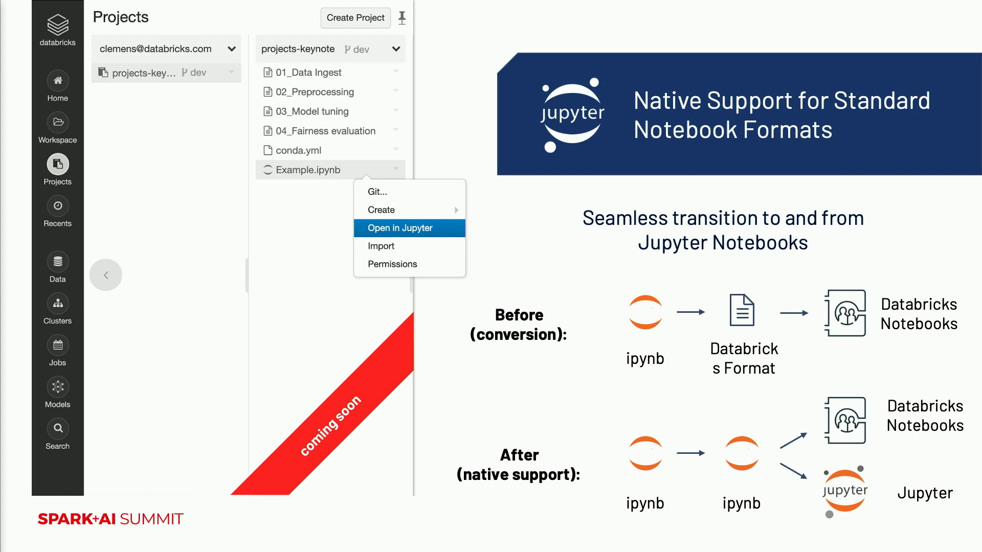
Step: Open Example.ipynb from the projects-keynote file list in the embedded Jupyter editor
click(399, 228)
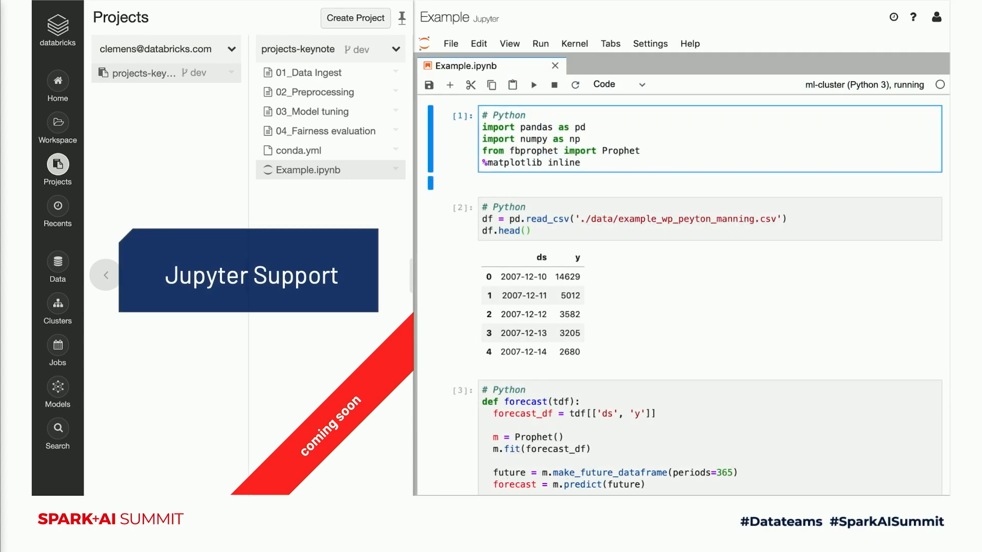